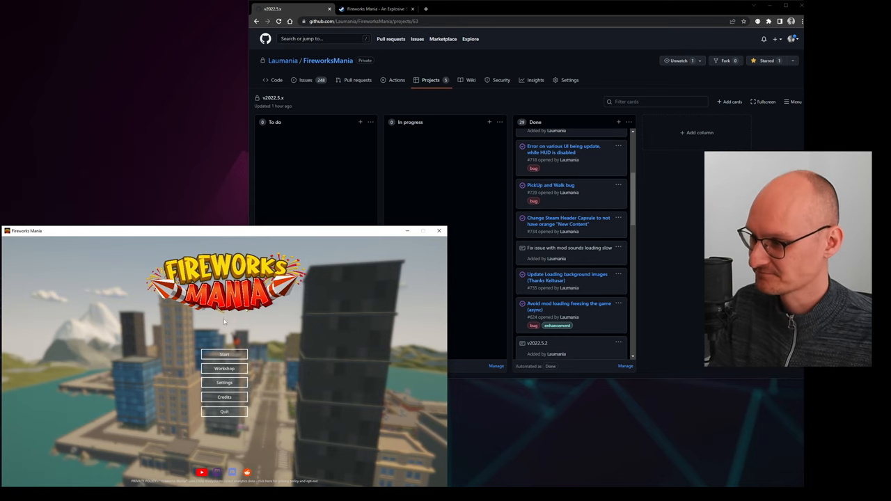
Scroll through the Done column cards on the project board to review them.
{"action": "left_click", "coordinate": [223, 355]}
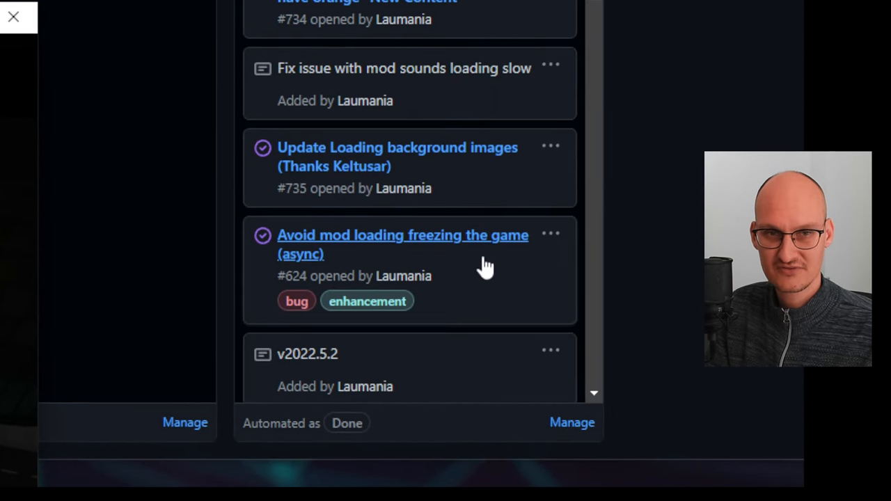
{"action": "scroll", "scroll_direction": "down", "scroll_amount": 3}
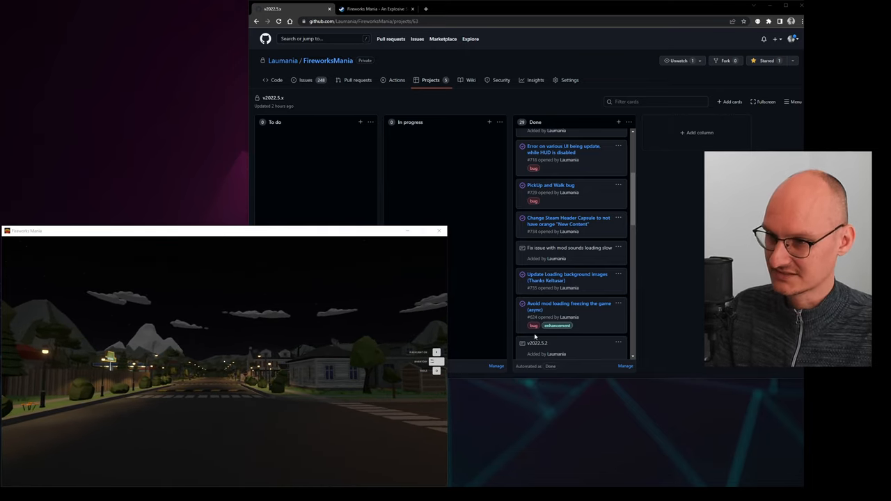
{"action": "key", "text": "alt+tab"}
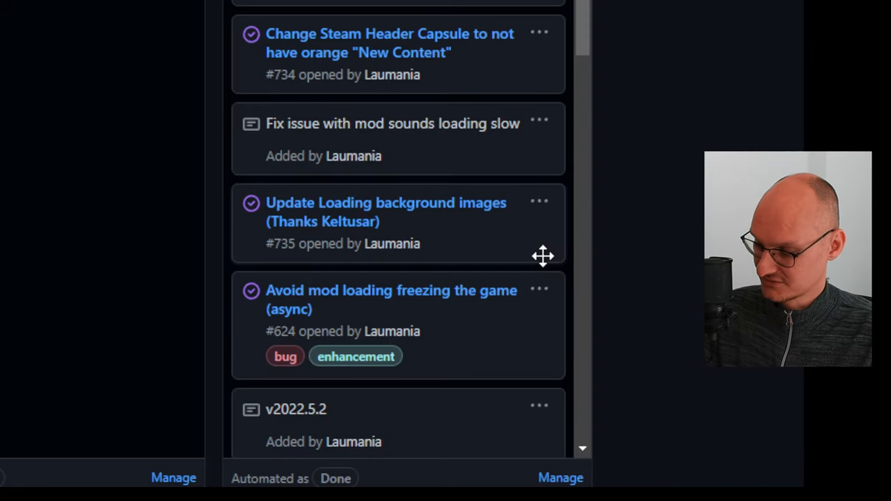
{"action": "scroll", "scroll_direction": "down", "scroll_amount": 3}
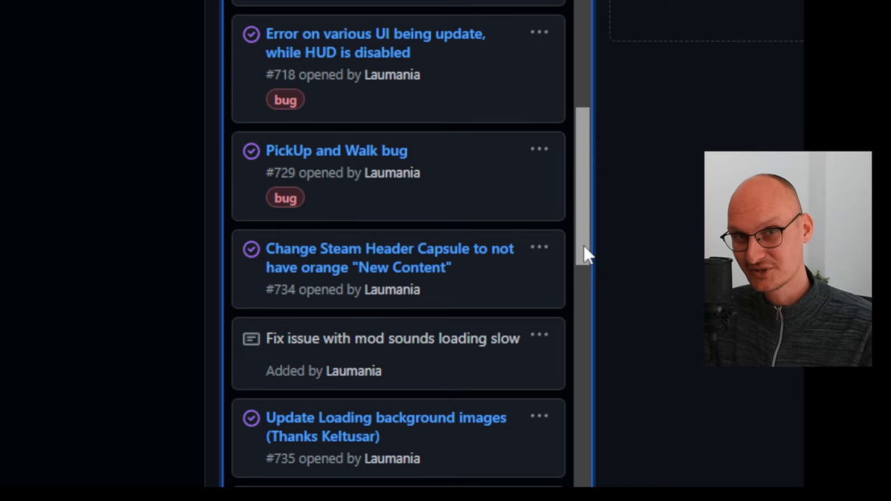
{"action": "scroll", "scroll_direction": "up", "scroll_amount": 3}
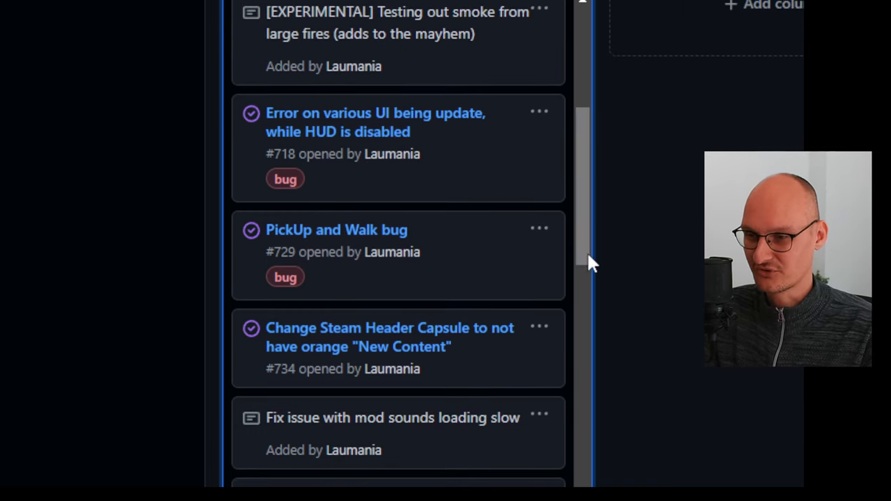
{"action": "scroll", "scroll_direction": "down", "scroll_amount": 3}
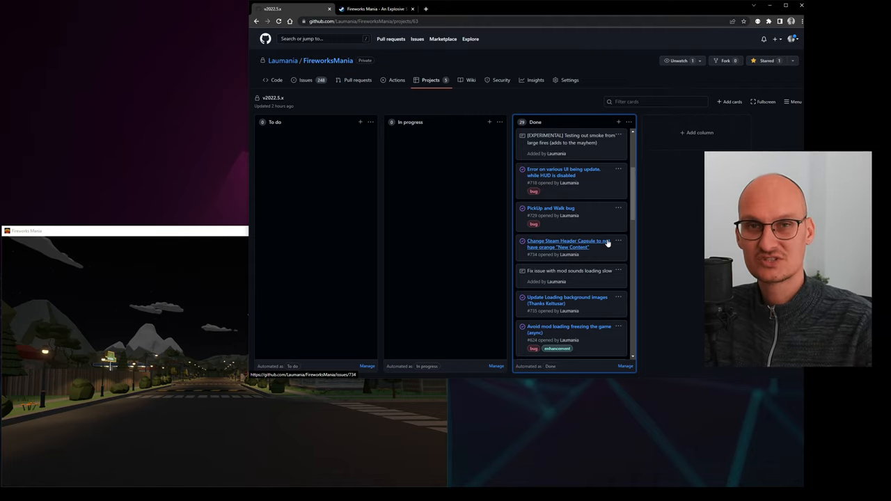
{"action": "mouse_move", "coordinate": [601, 254]}
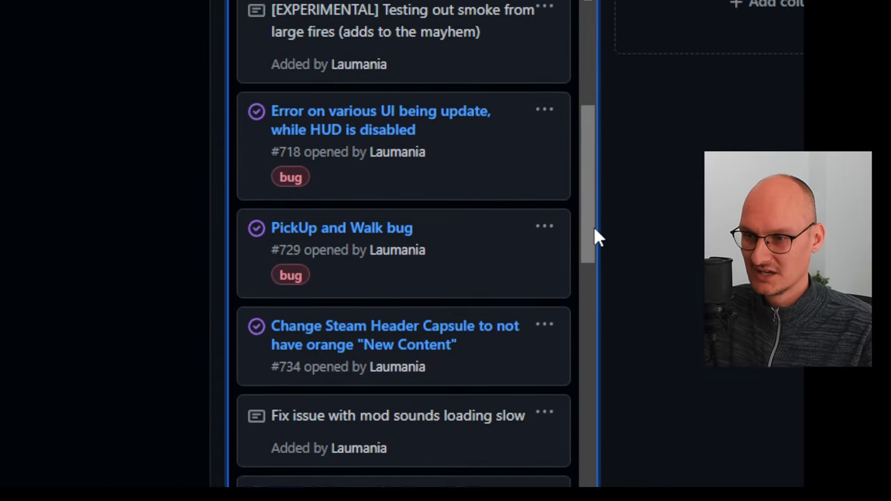
{"action": "scroll", "scroll_direction": "down", "scroll_amount": 3}
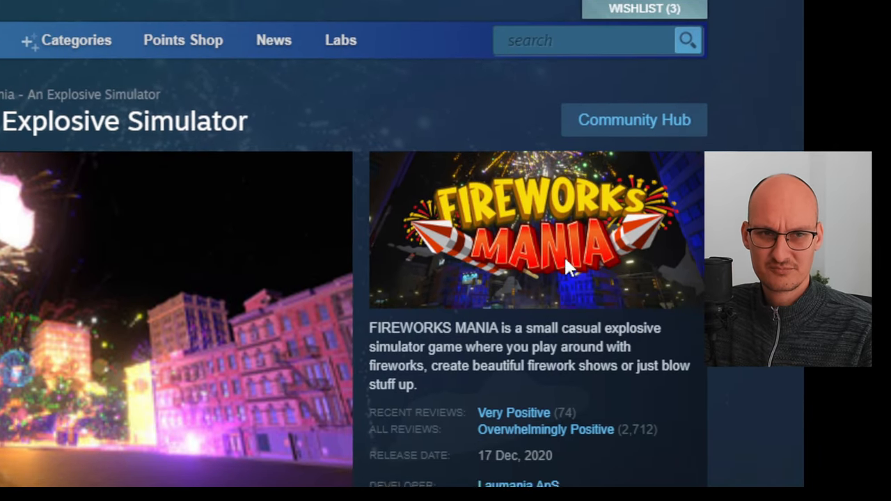
{"action": "scroll", "scroll_direction": "down", "scroll_amount": 3}
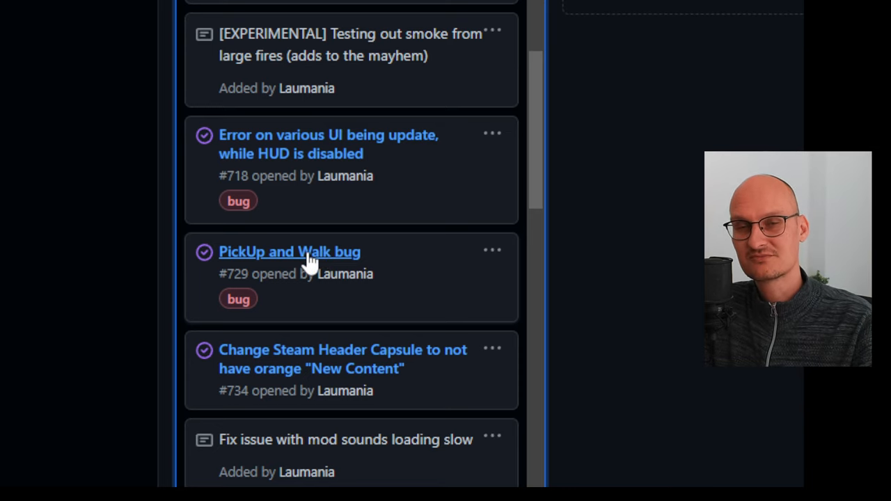
{"action": "scroll", "scroll_direction": "down", "scroll_amount": 3}
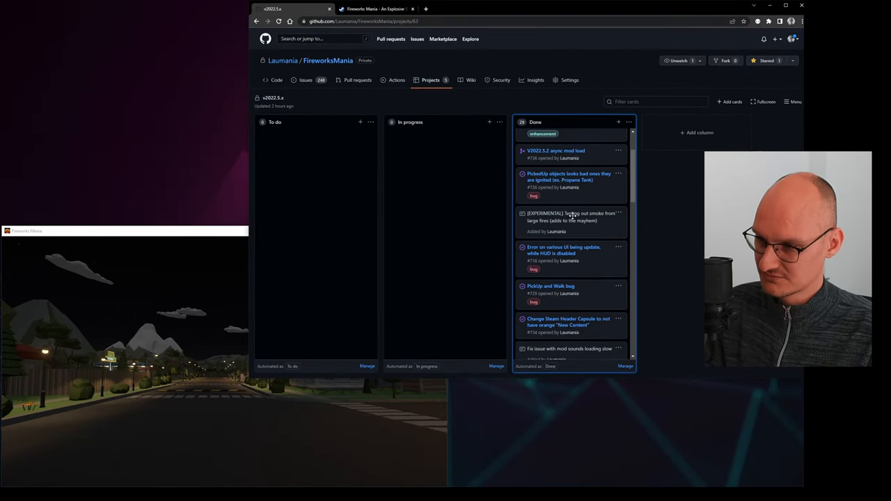
Switch to the running Fireworks Mania window via Alt+Tab.
{"action": "key", "text": "alt+tab"}
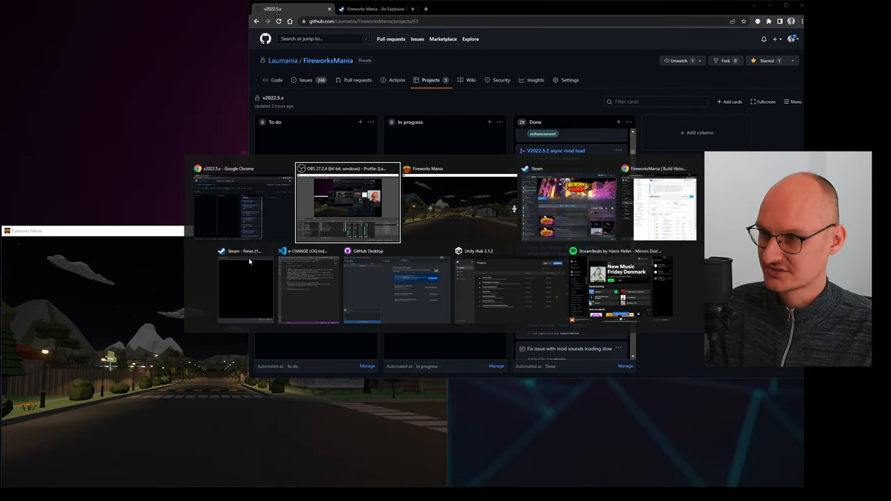
{"action": "left_click", "coordinate": [459, 202]}
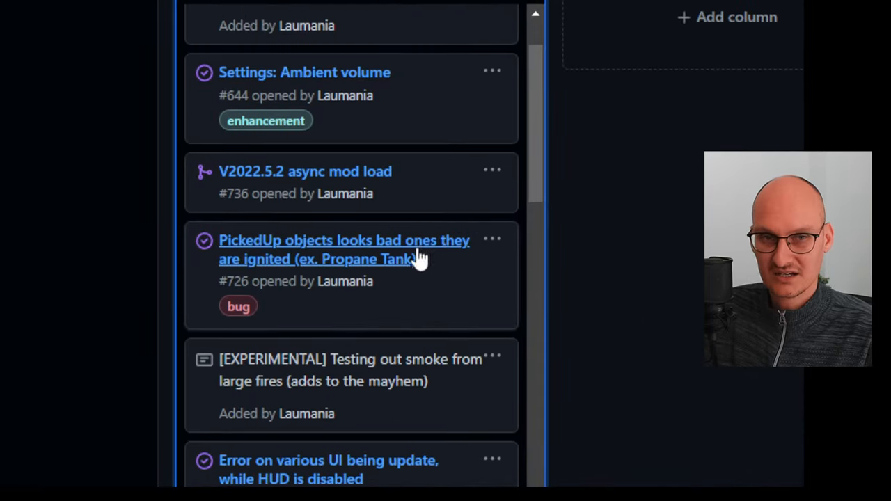
Scroll the board down to the PickedUp propane tank card.
{"action": "scroll", "scroll_direction": "down", "scroll_amount": 3}
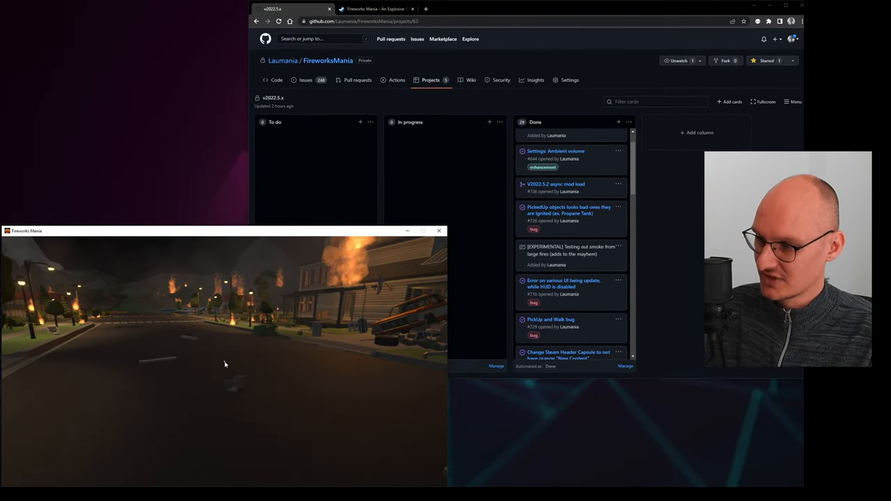
{"action": "mouse_move", "coordinate": [134, 389]}
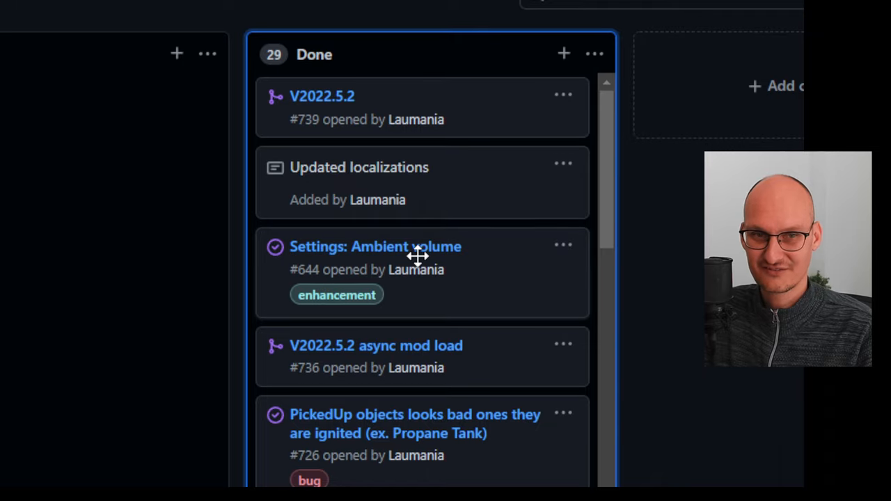
{"action": "key", "text": "alt+tab"}
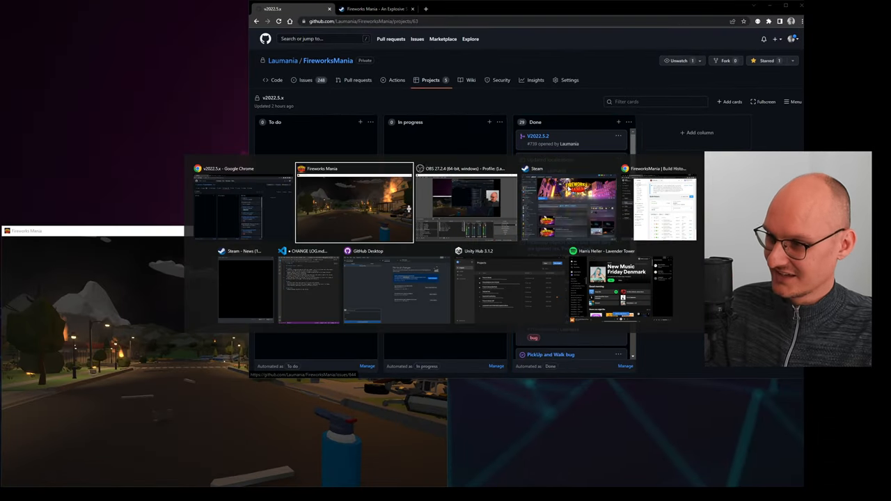
Bring the game to the front and go into its Settings screen.
{"action": "left_click", "coordinate": [354, 202]}
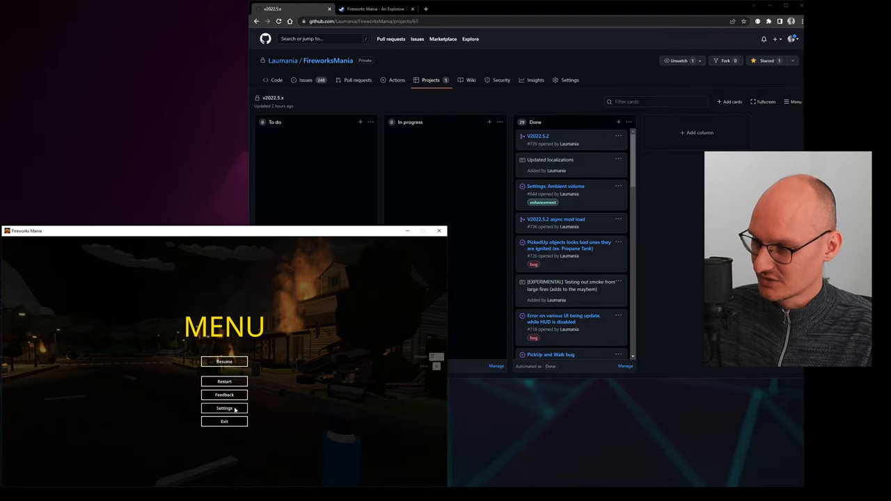
{"action": "left_click", "coordinate": [224, 408]}
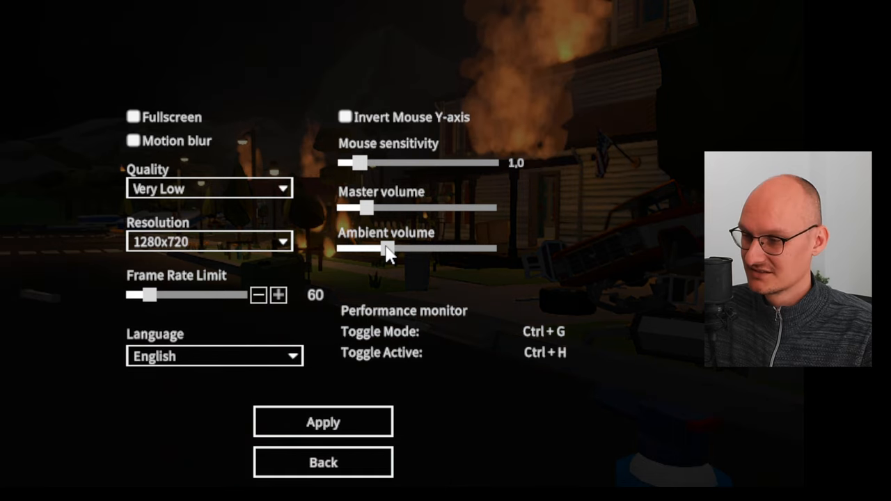
Drag the Ambient volume slider up to maximum, then back down to a low level.
{"action": "left_click_drag", "start_coordinate": [387, 247], "coordinate": [341, 247]}
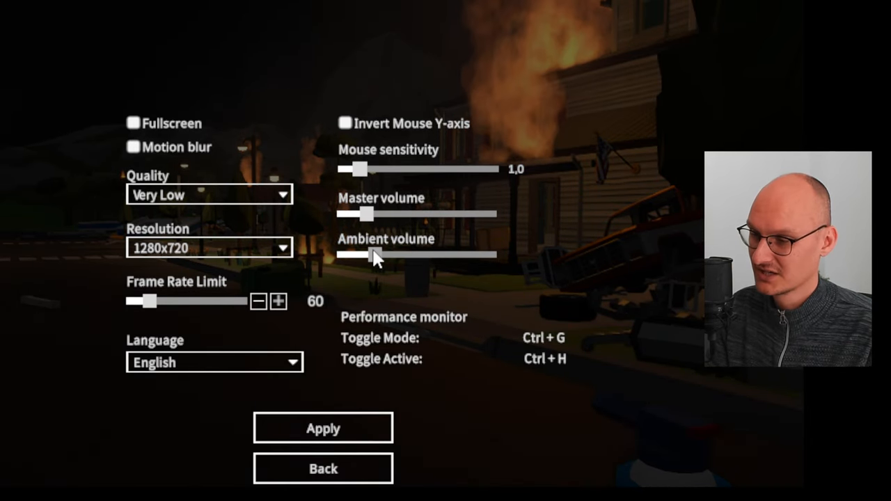
{"action": "left_click_drag", "start_coordinate": [376, 255], "coordinate": [490, 245]}
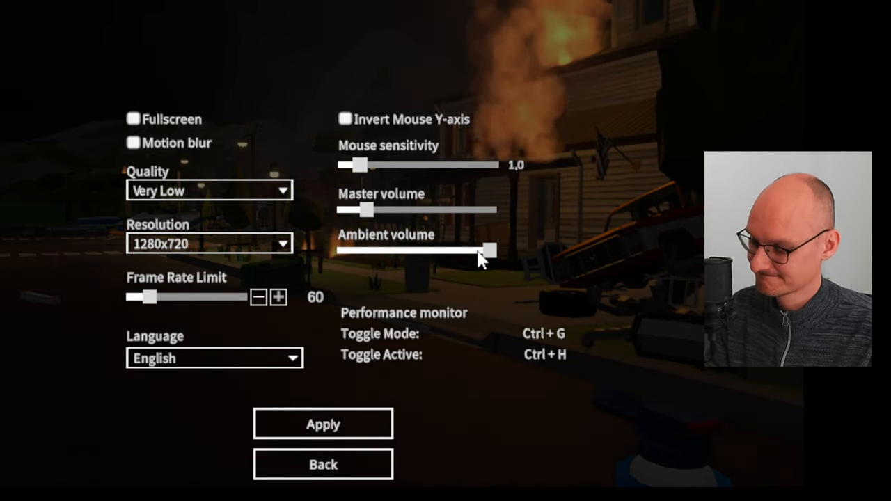
{"action": "left_click_drag", "start_coordinate": [489, 251], "coordinate": [390, 250]}
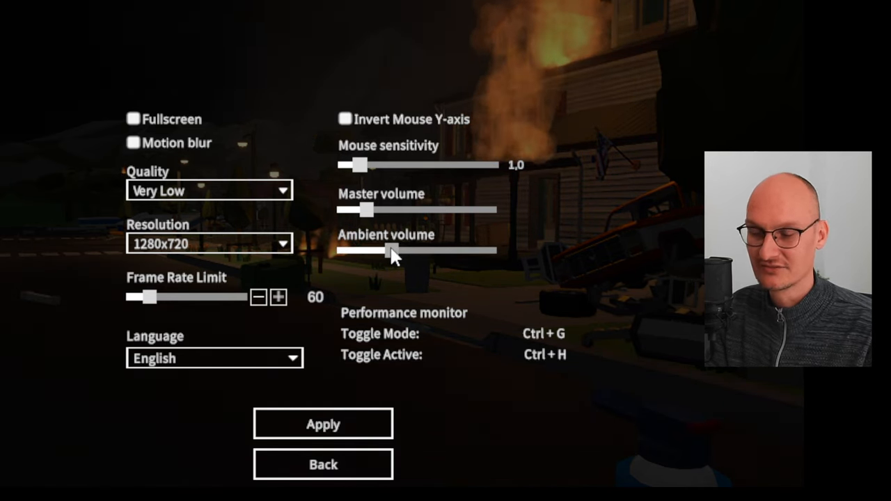
{"action": "scroll", "scroll_direction": "down", "scroll_amount": 3}
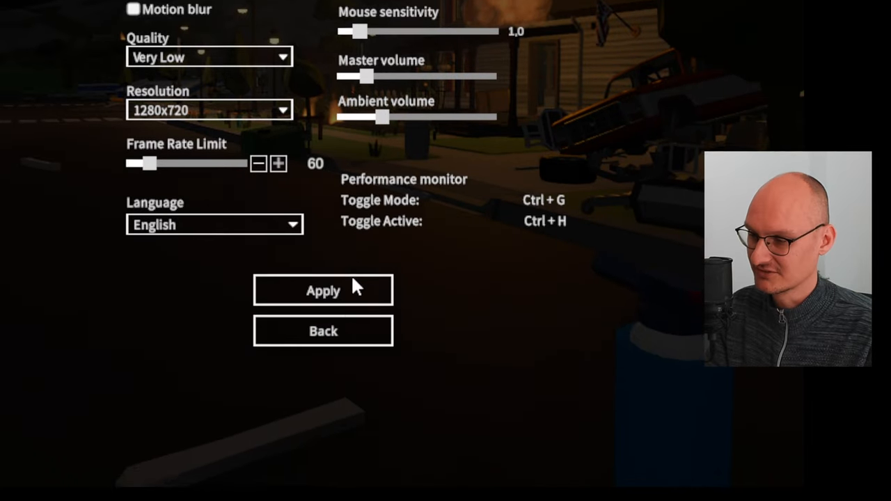